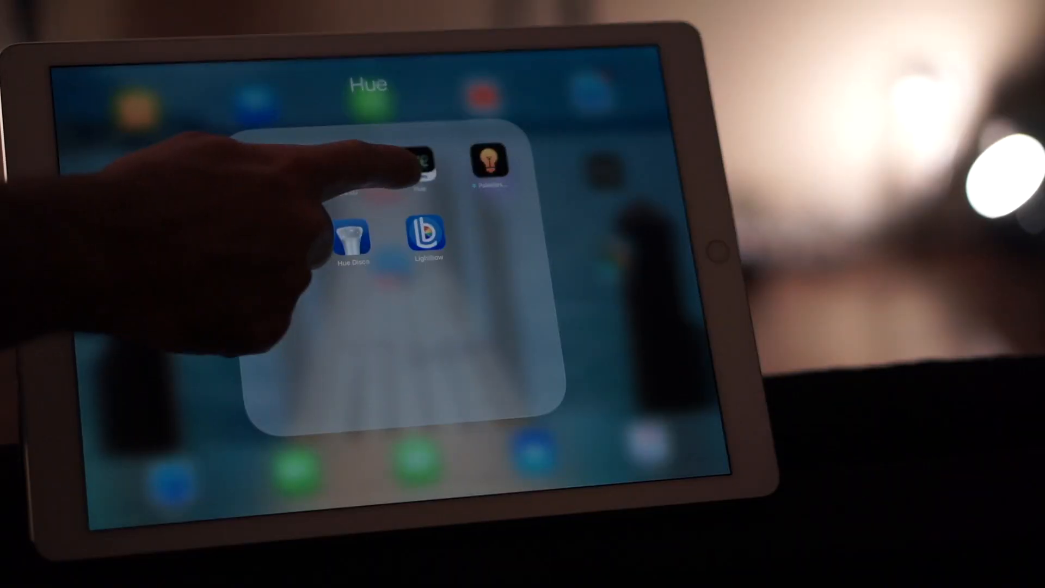
Launch the Hue app from the Hue folder on the home screen.
left_click(418, 163)
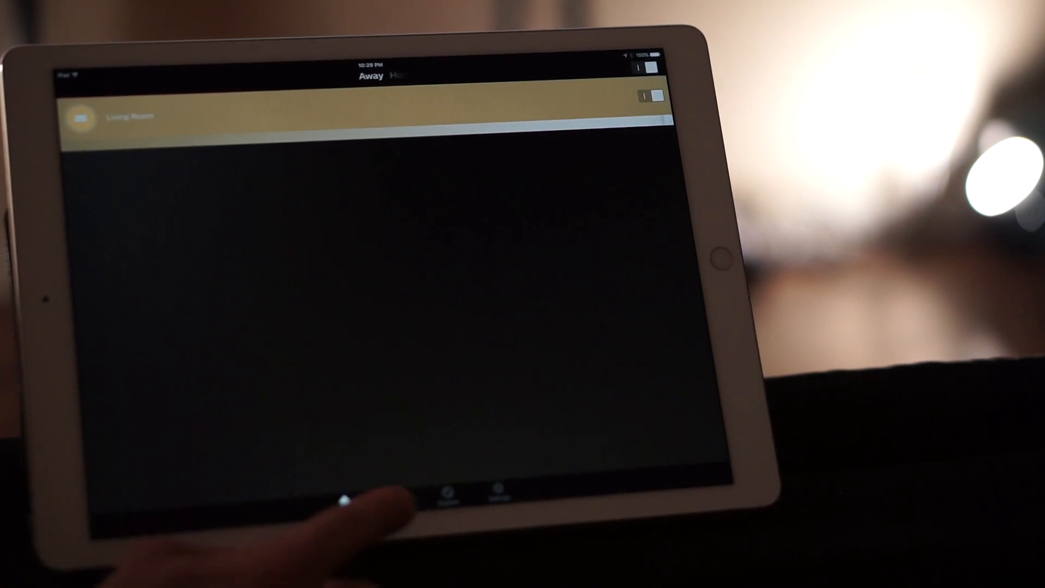
From the Home overview, switch the Living Room colour picker to White and pick a white tone.
left_click(347, 493)
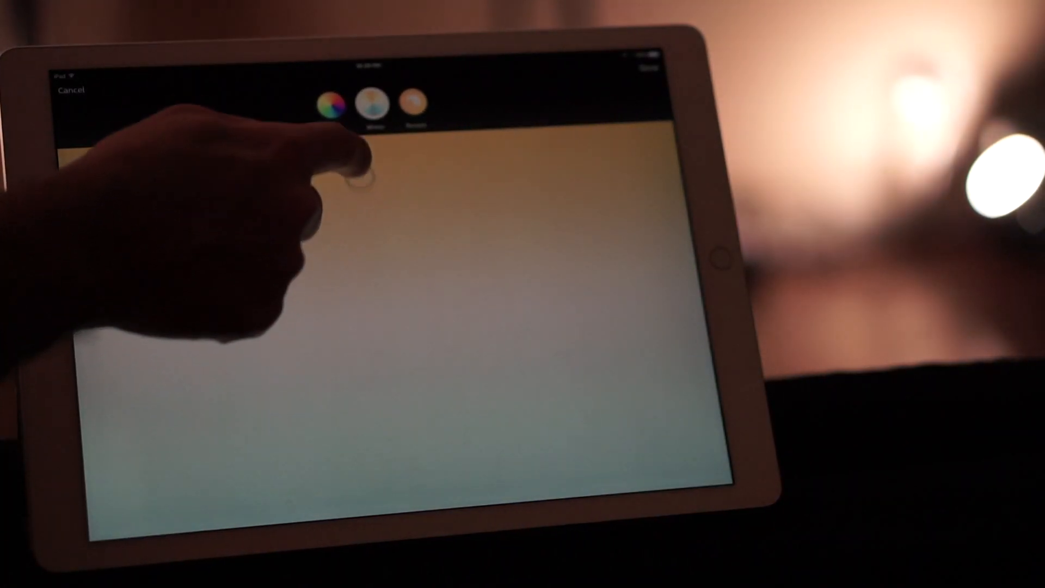
left_click(415, 103)
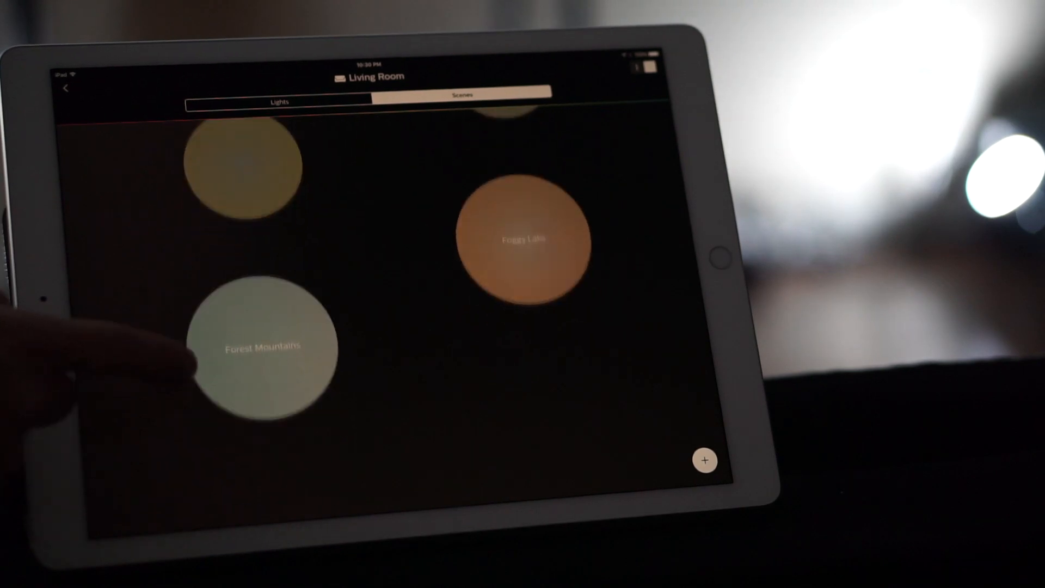
Activate Forest Mountains, adjust its brightness ring, then apply another Living Room scene.
left_click(262, 346)
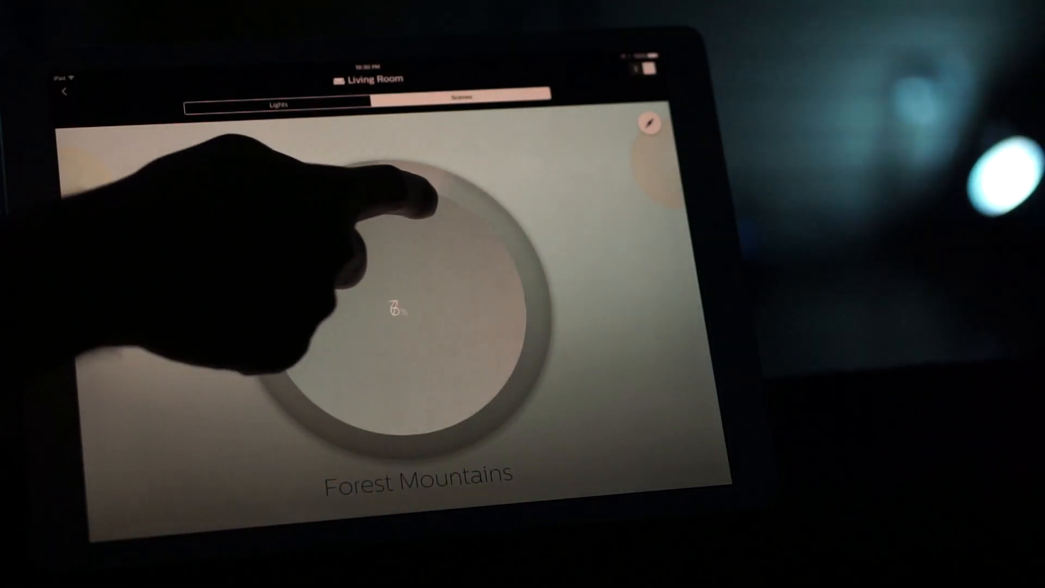
left_click_drag(400, 213, 333, 420)
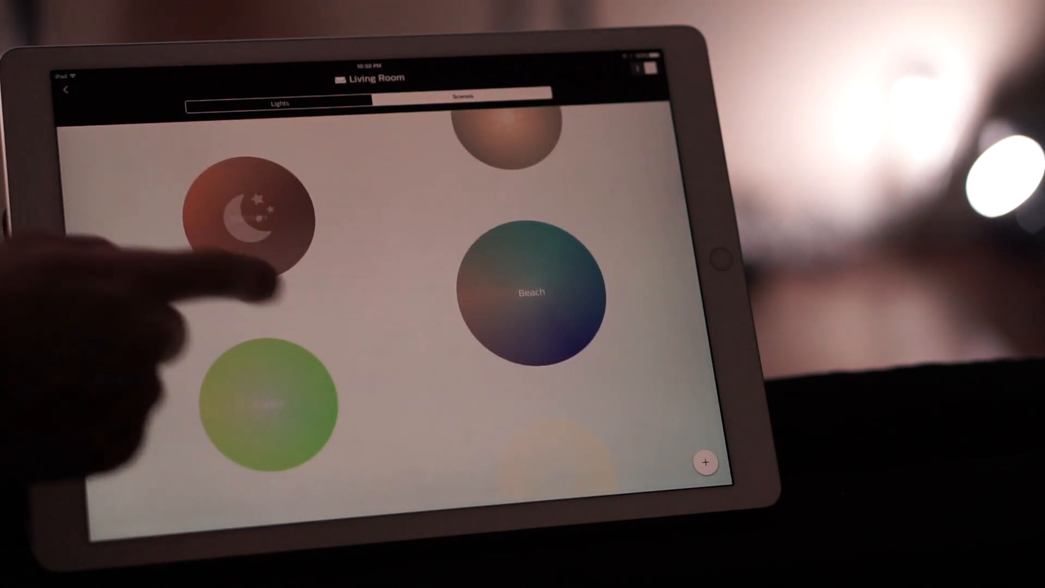
left_click(531, 292)
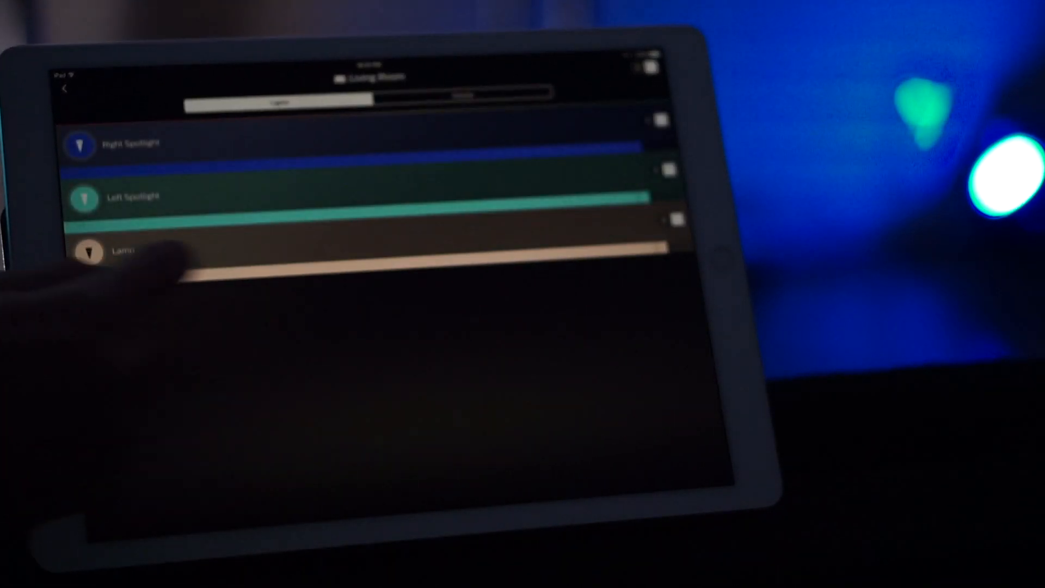
Return to Living Room scenes and bring up the new-scene menu via the + button.
left_click(120, 250)
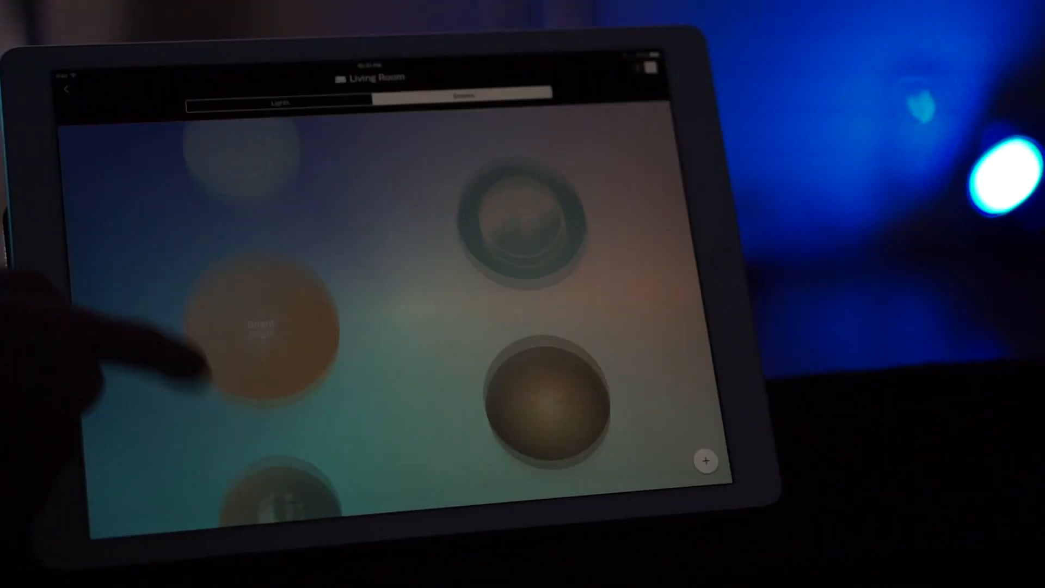
left_click(462, 93)
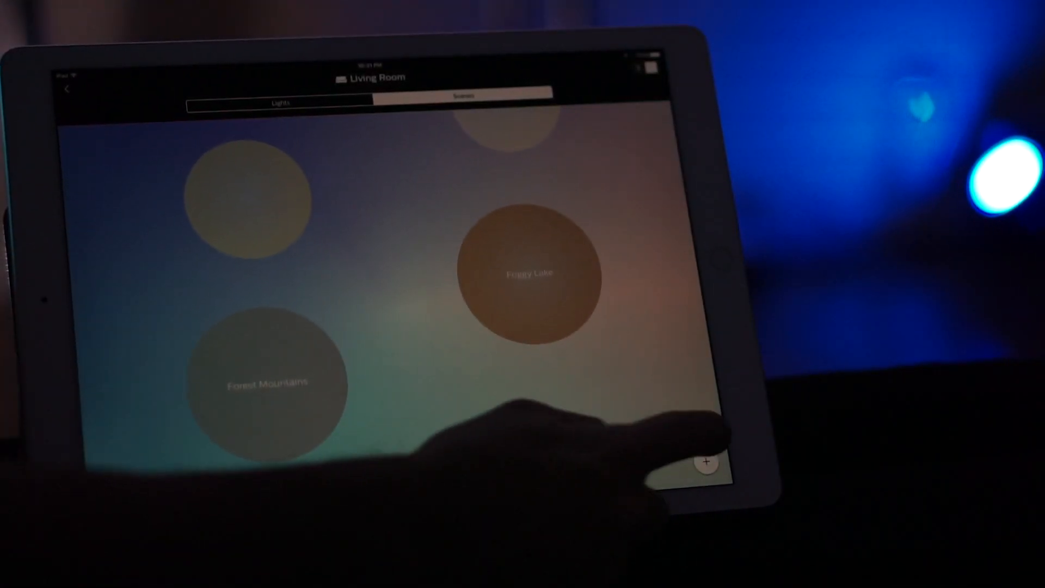
left_click(707, 462)
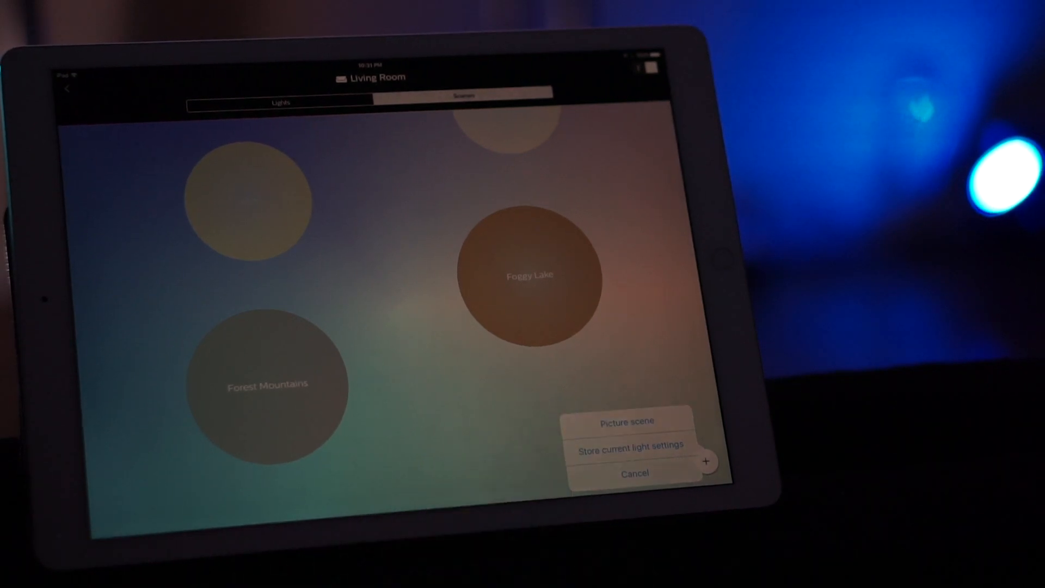
Create a Picture scene and choose a photo from the Select an image grid.
left_click(626, 422)
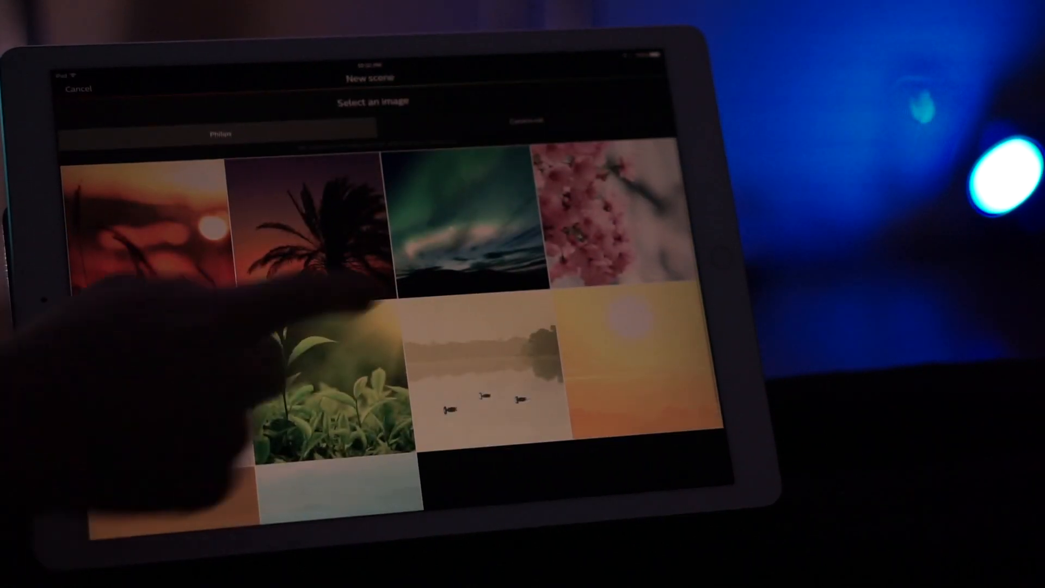
left_click(311, 226)
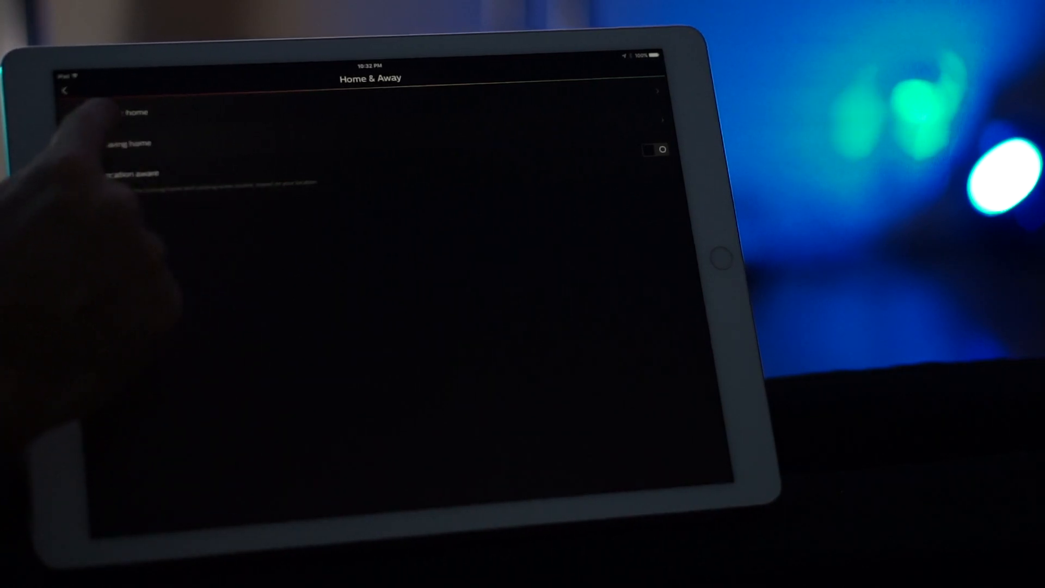
Inspect a Home & Away routine, then browse the Explore section.
left_click(126, 144)
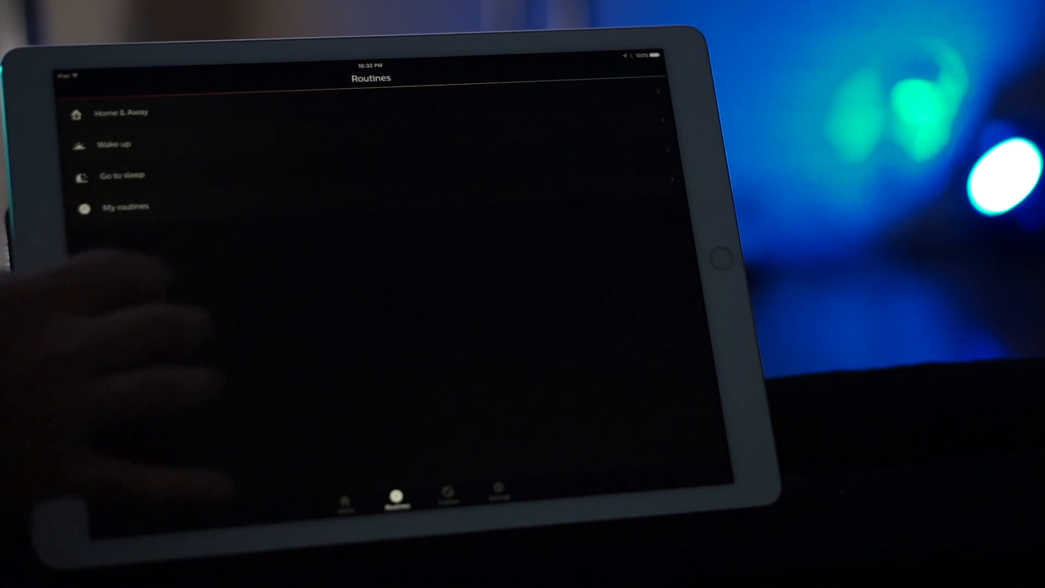
left_click(124, 174)
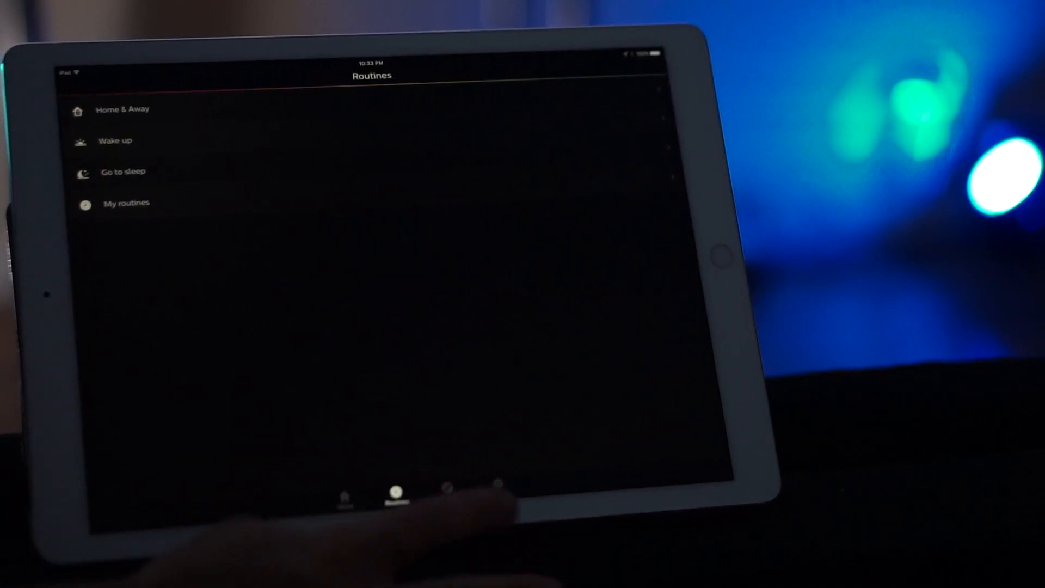
left_click(445, 496)
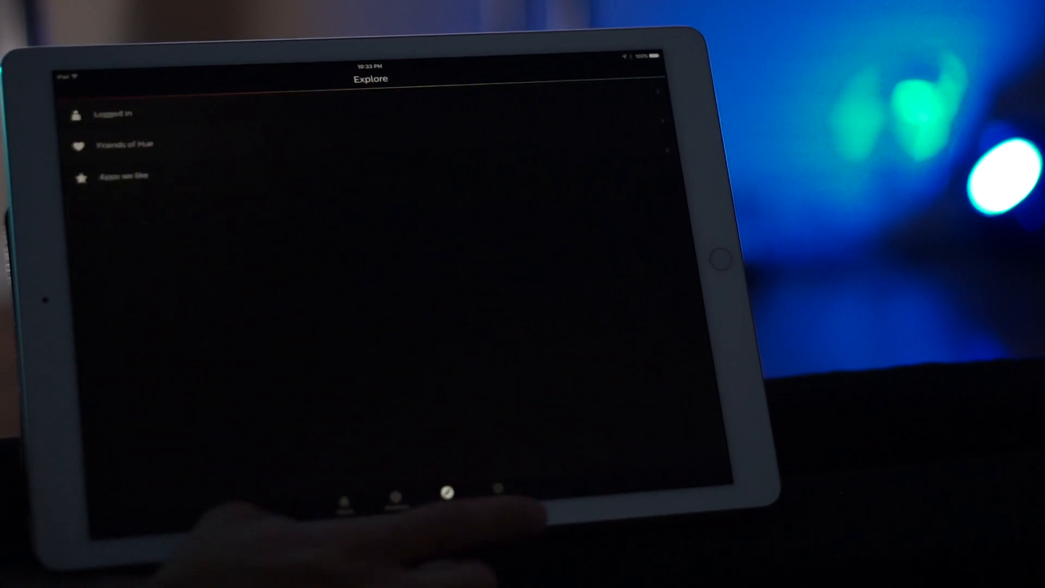
Go to Settings and show the list of connected Hue bridges.
left_click(495, 493)
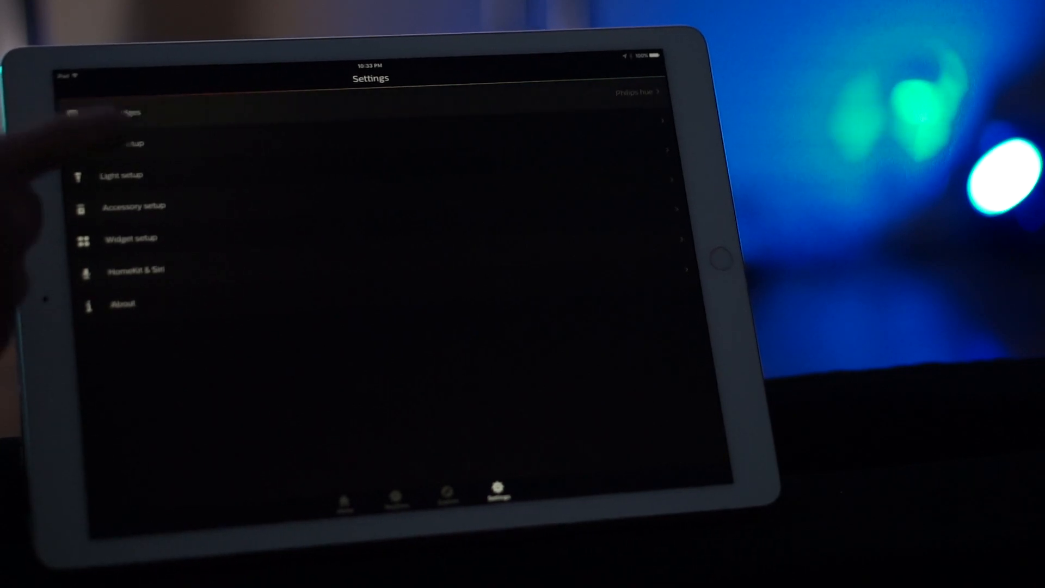
left_click(634, 94)
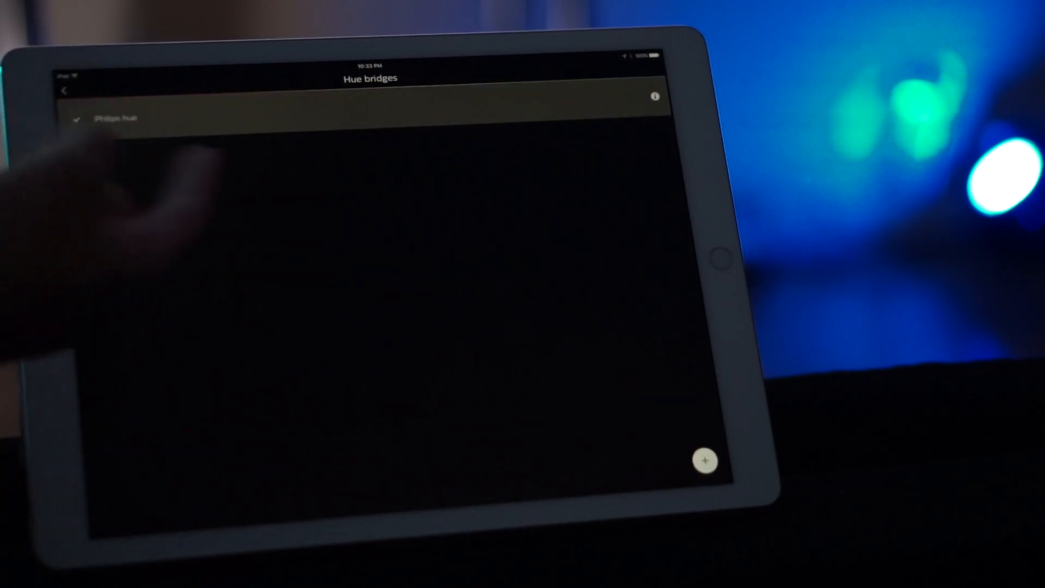
Back in Settings, step through entries down to Accessory setup and return to the list.
left_click(114, 119)
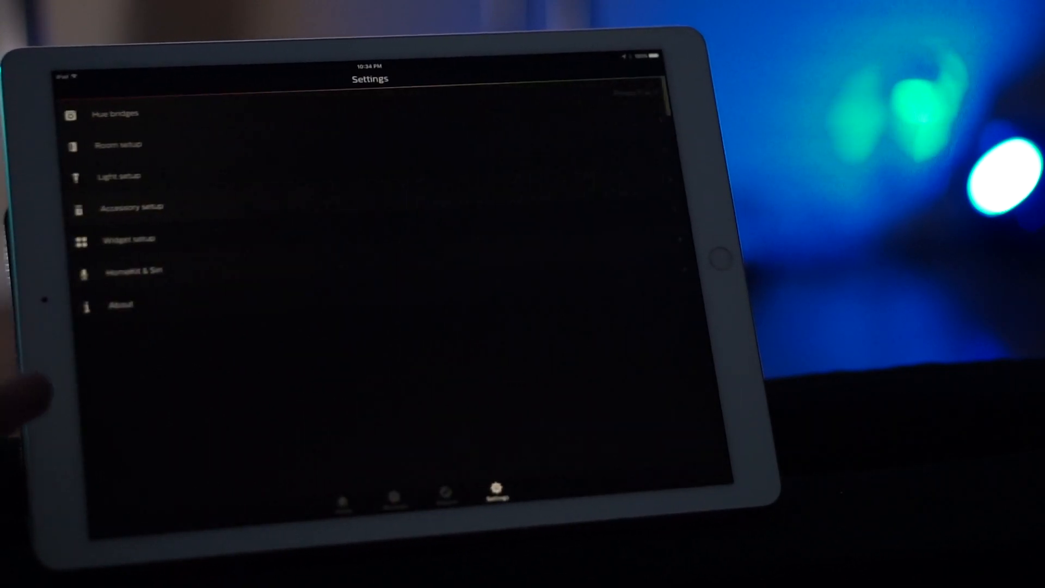
left_click(119, 144)
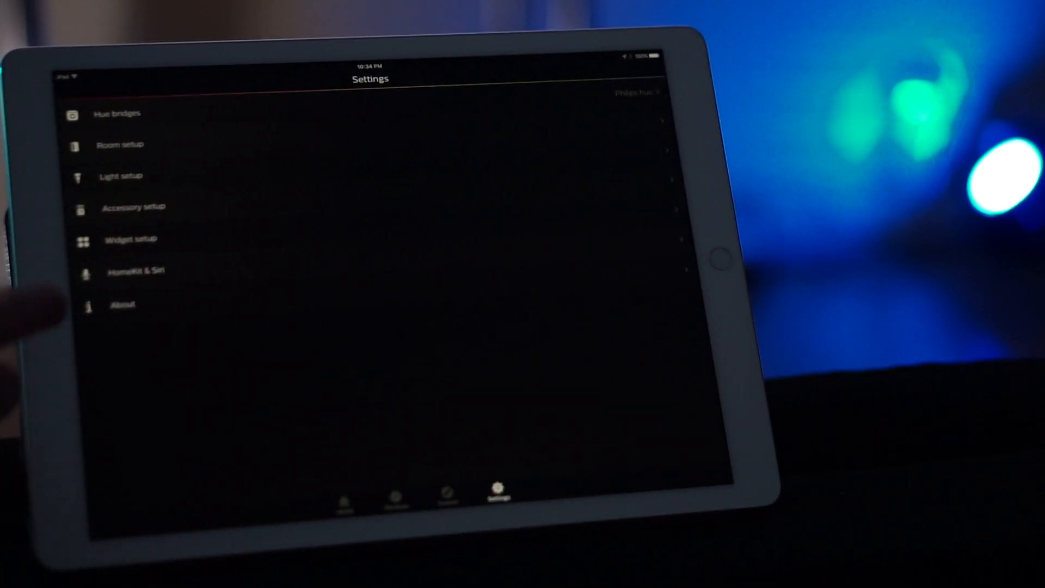
left_click(121, 177)
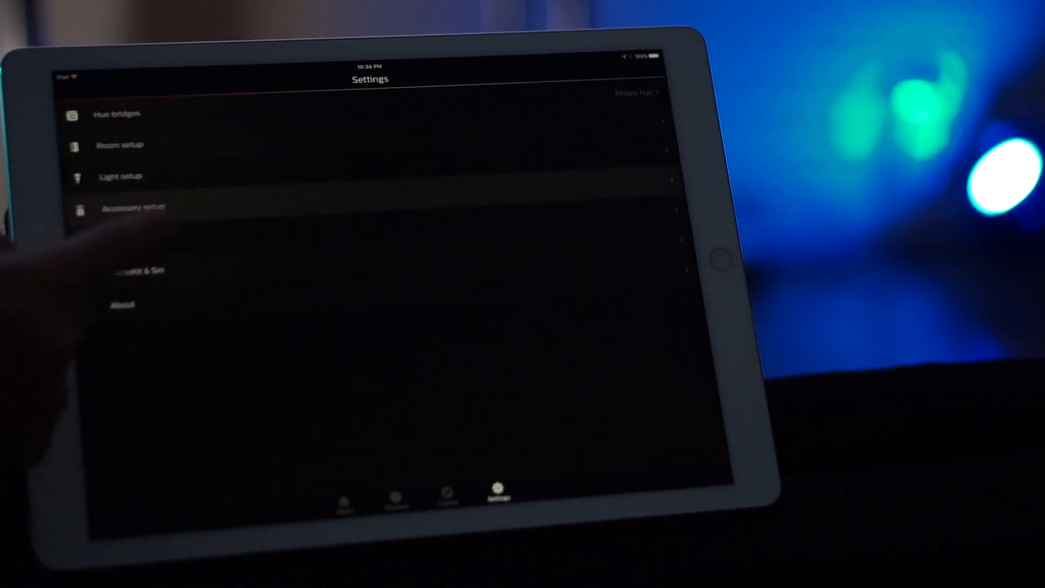
left_click(133, 207)
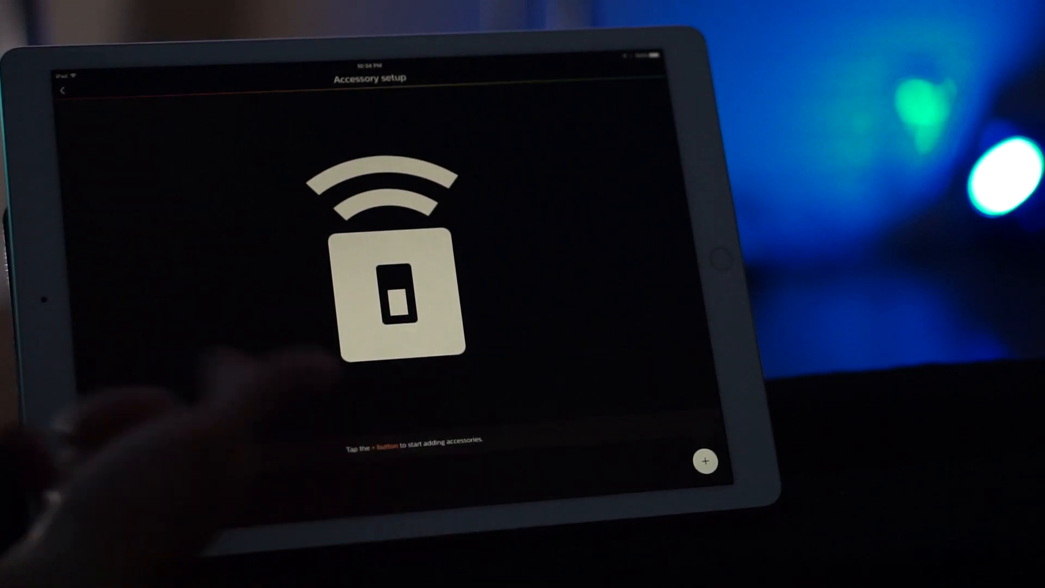
left_click(63, 89)
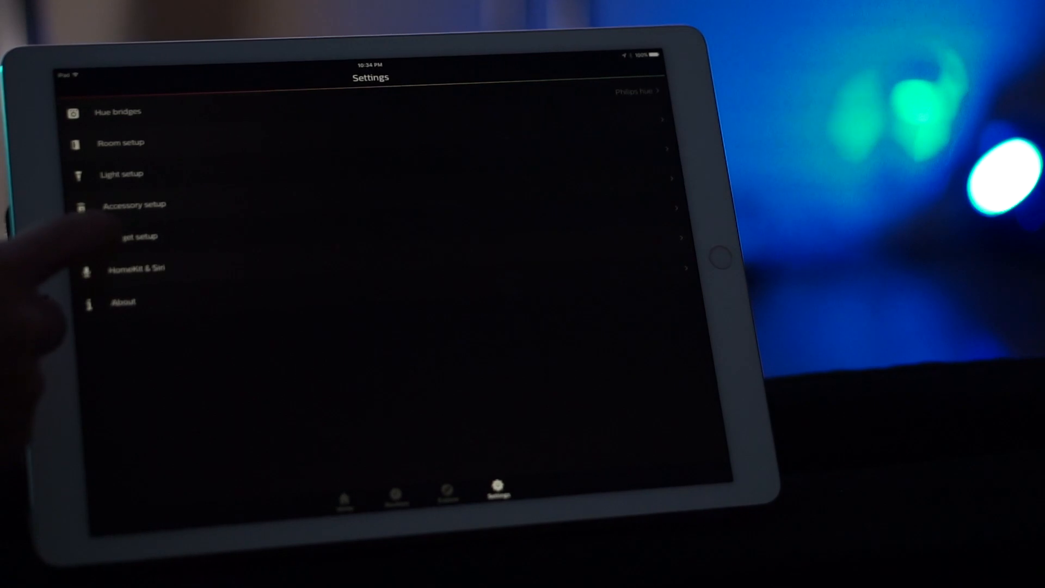
Continue down the settings list to HomeKit & Siri.
left_click(133, 237)
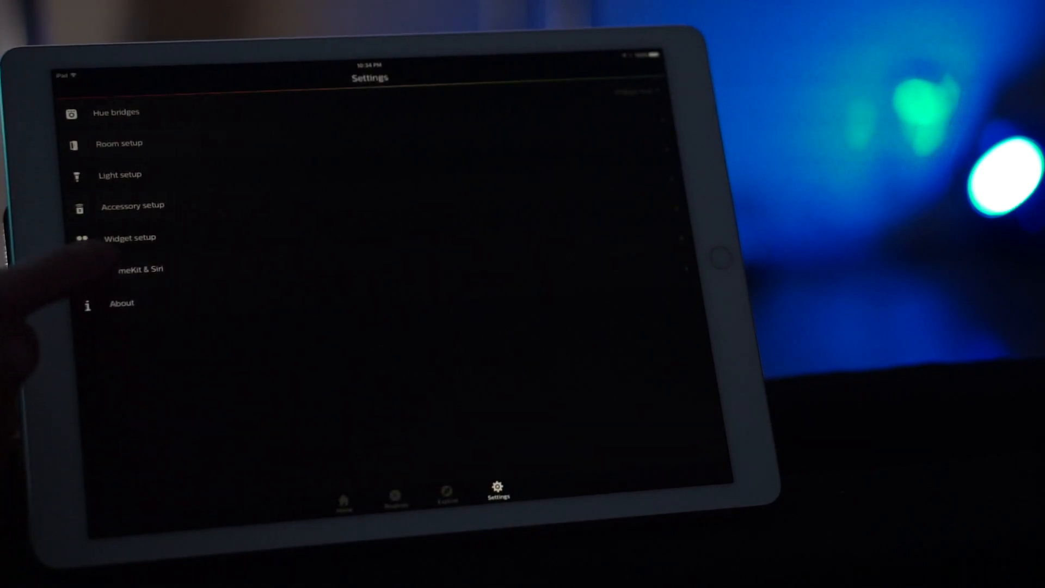
left_click(140, 269)
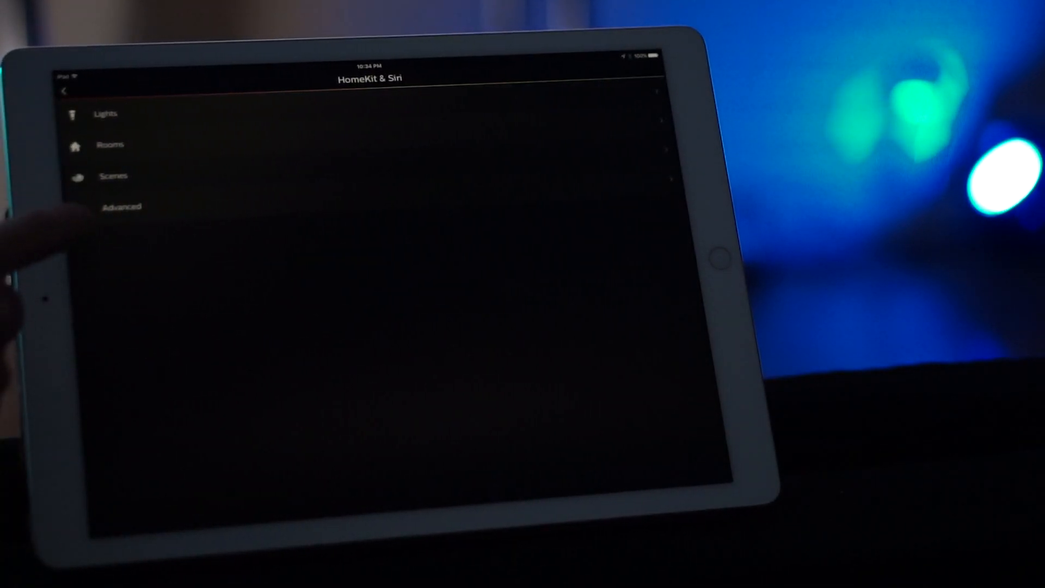
Review the Lights and Rooms available to Siri, then return to the HomeKit & Siri overview.
left_click(106, 113)
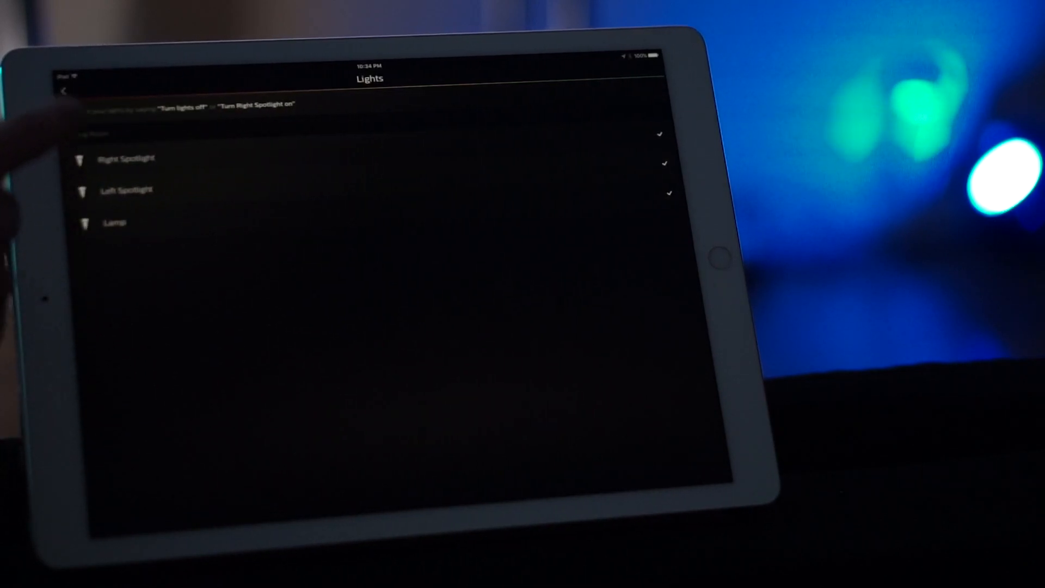
left_click(65, 92)
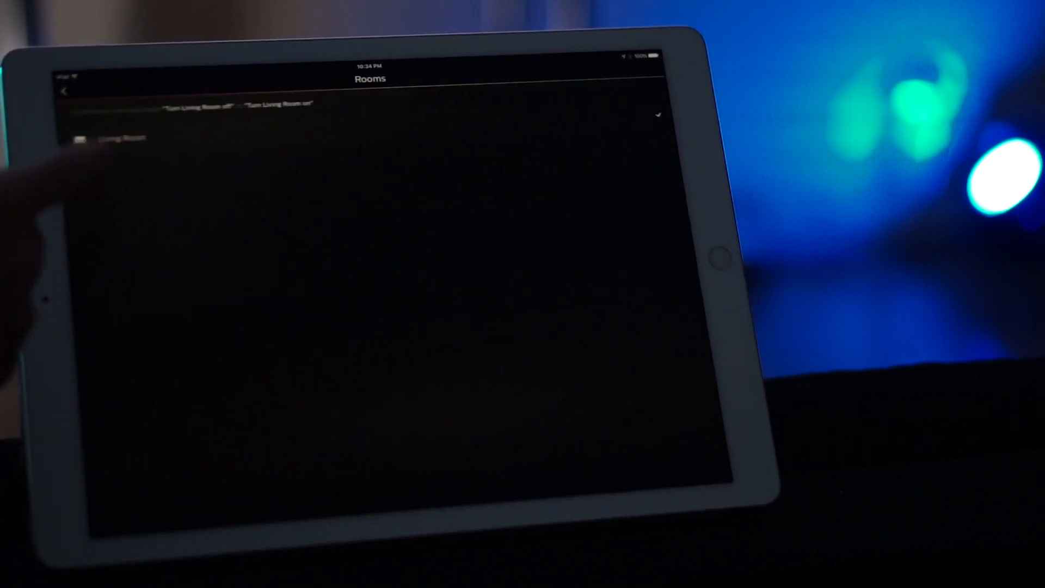
left_click(65, 92)
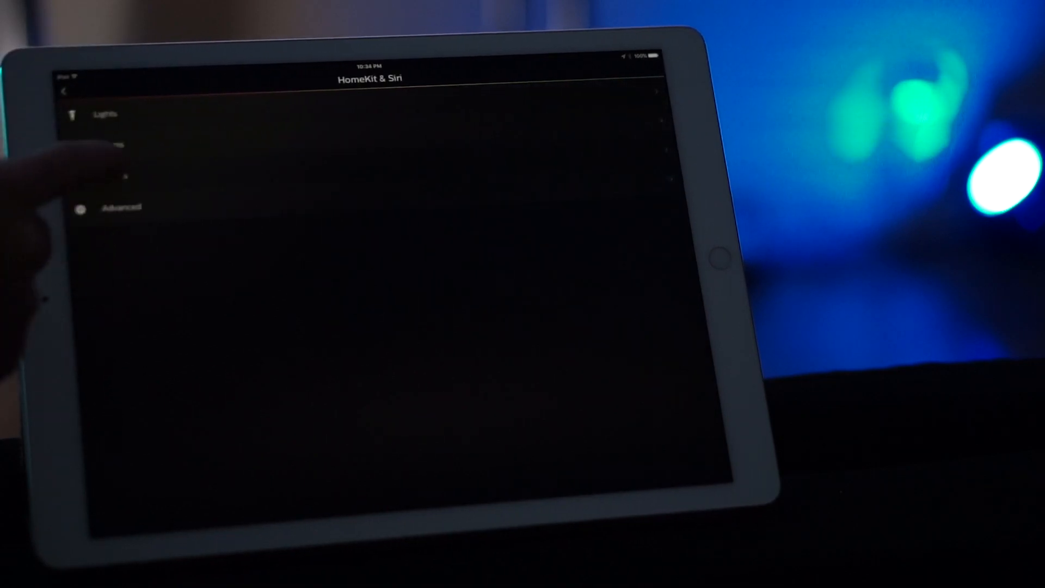